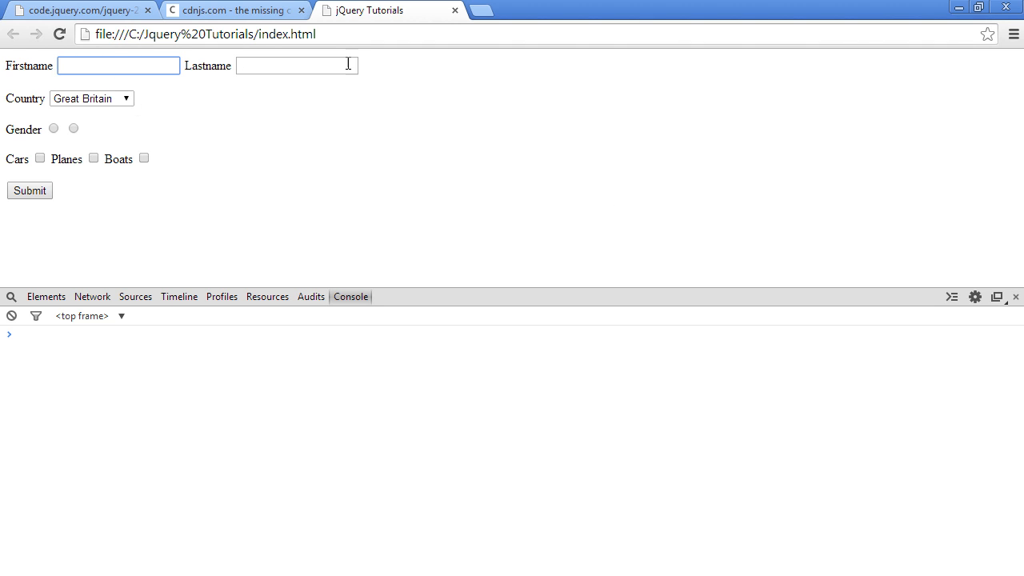
# Step: Open the Country dropdown to see Great Britain, United States and South Africa
pyautogui.click(91, 97)
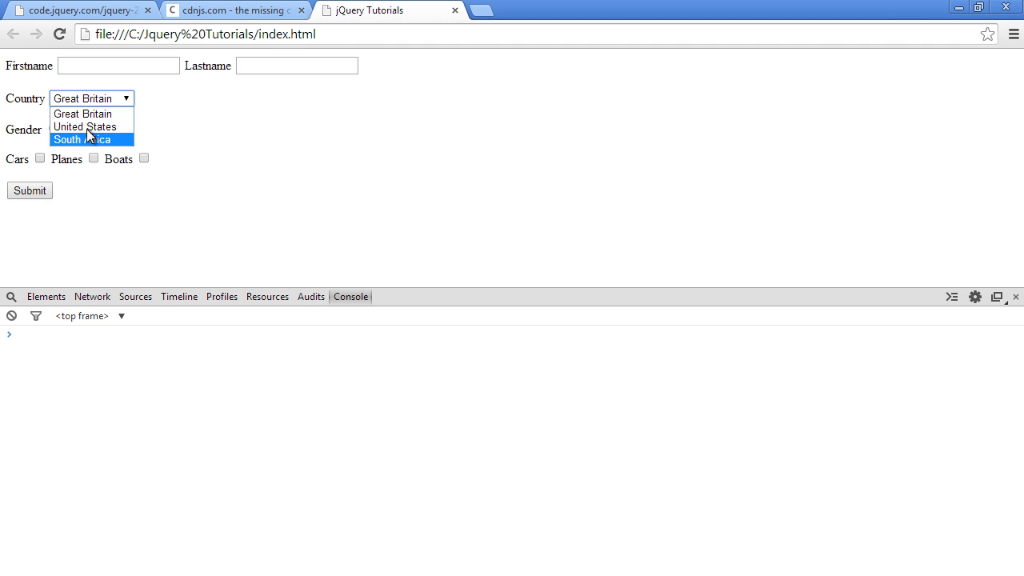
pyautogui.moveTo(84, 126)
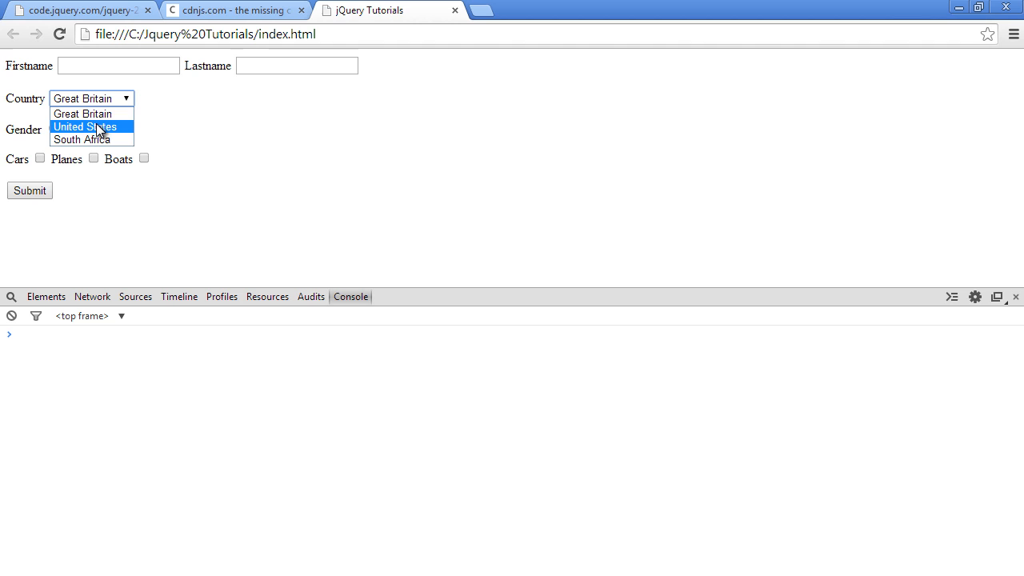
pyautogui.moveTo(88, 114)
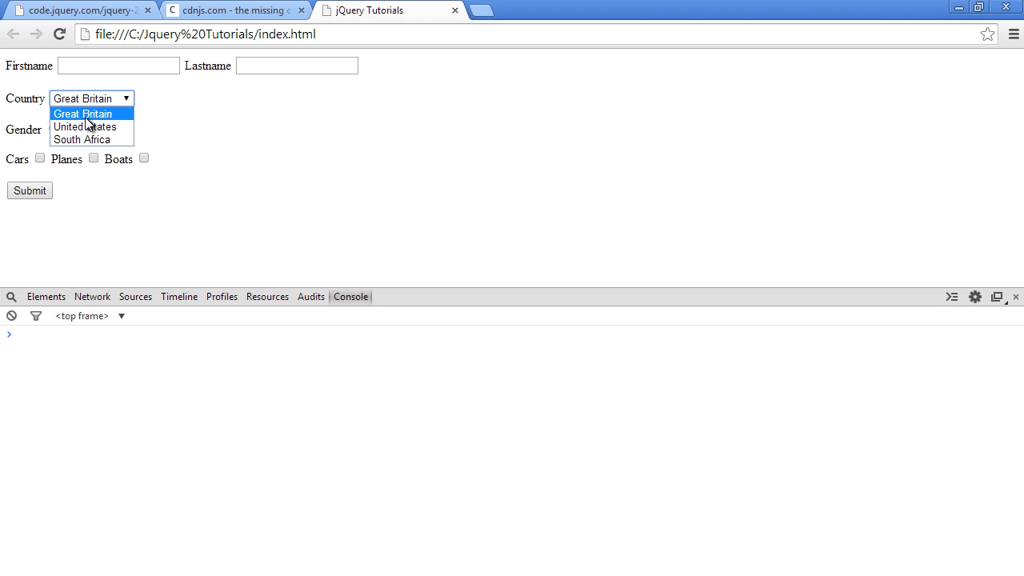
pyautogui.moveTo(88, 140)
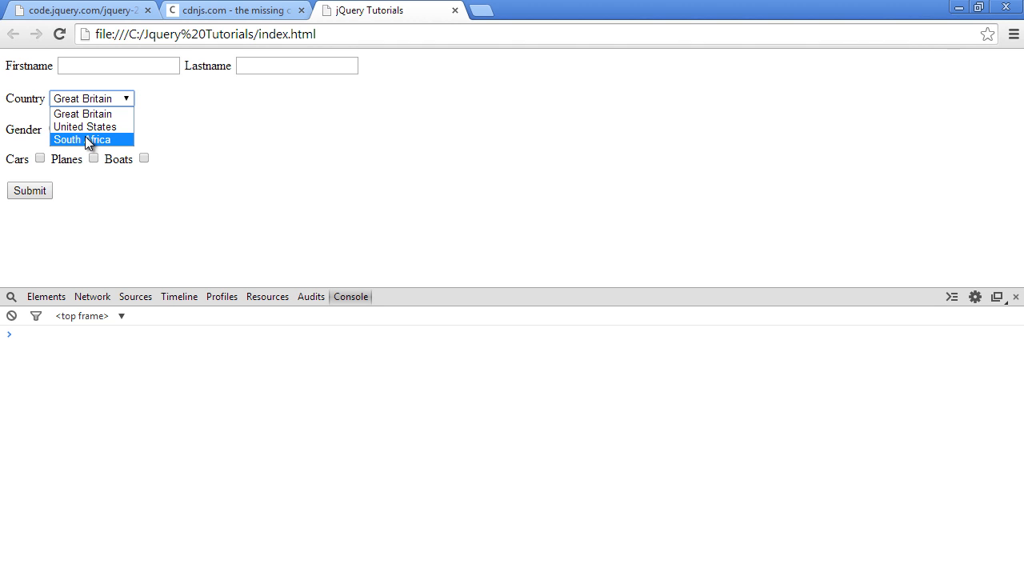
pyautogui.moveTo(84, 127)
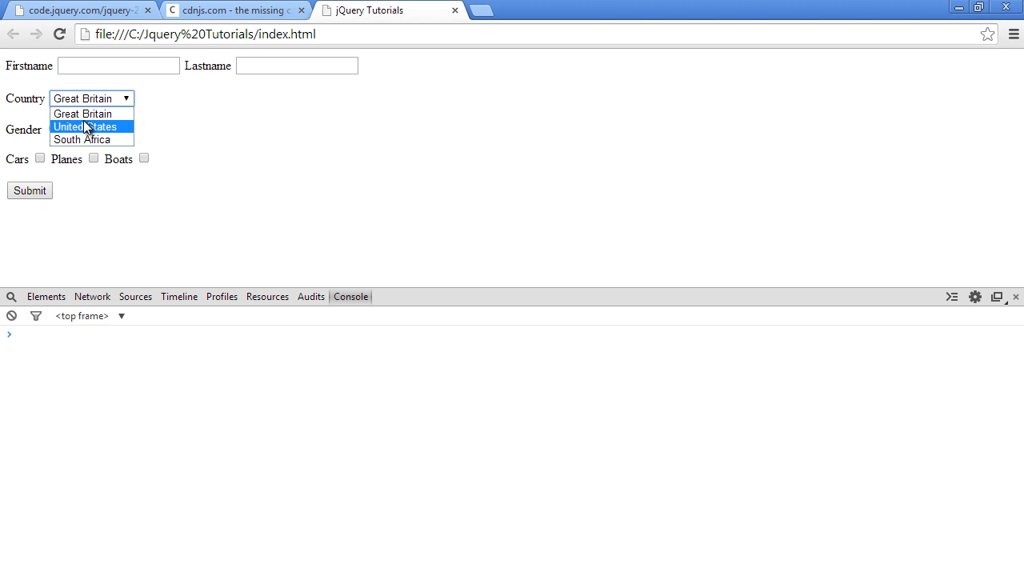
pyautogui.moveTo(88, 114)
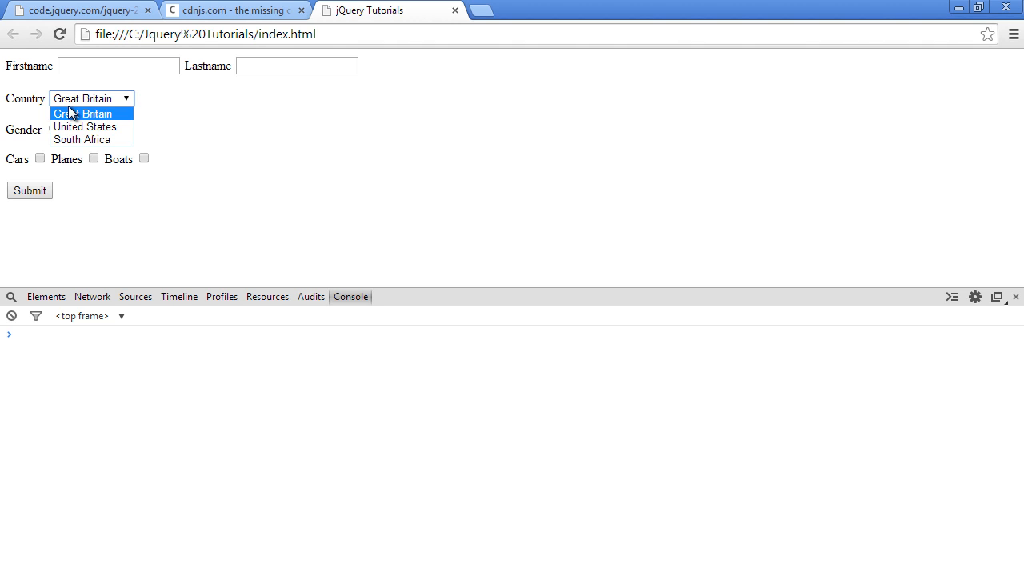
# Step: Enter var selected = $(".myForm select option:selected") at the console prompt without running it
pyautogui.click(80, 113)
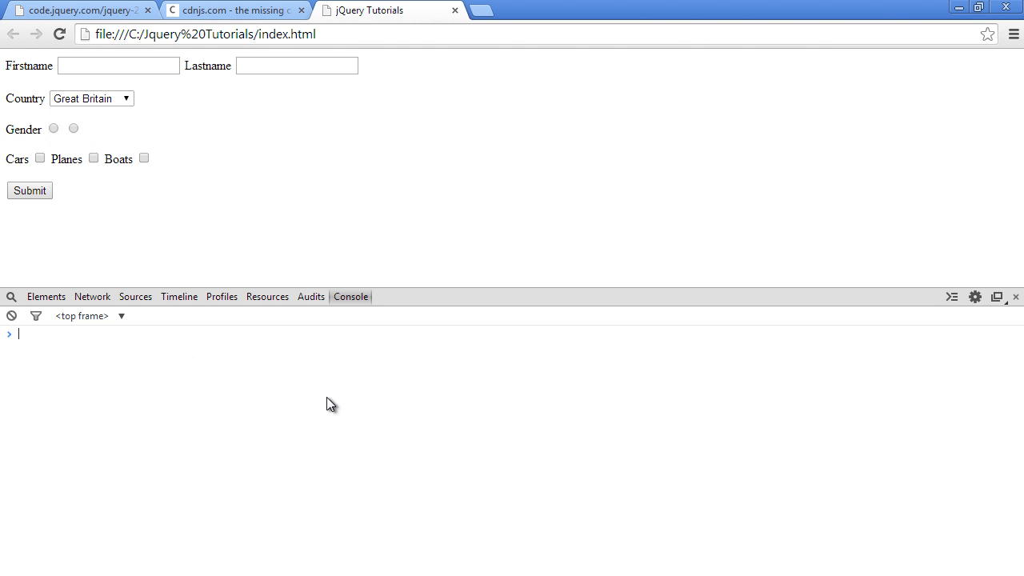
pyautogui.write('var s')
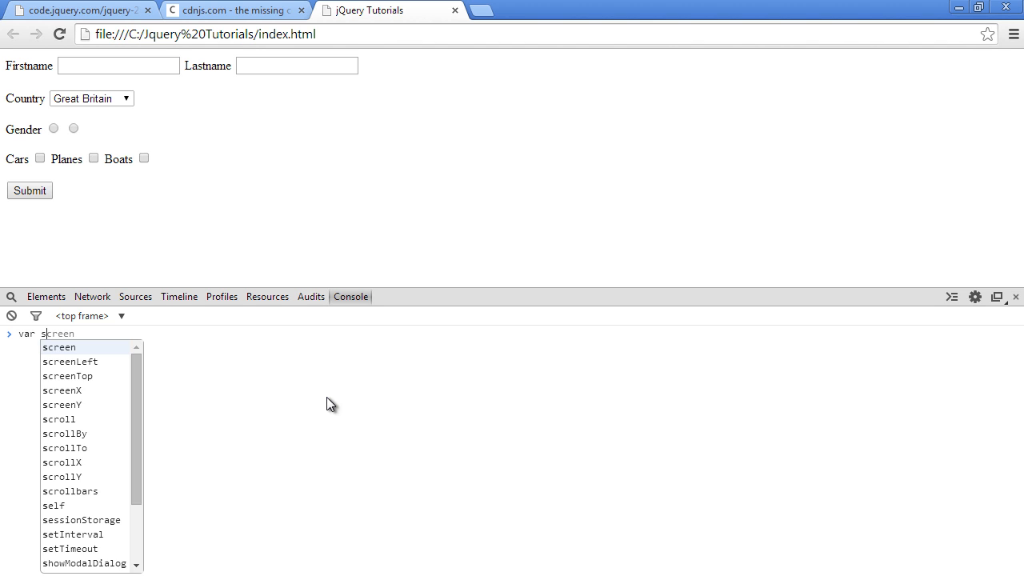
pyautogui.write('elect')
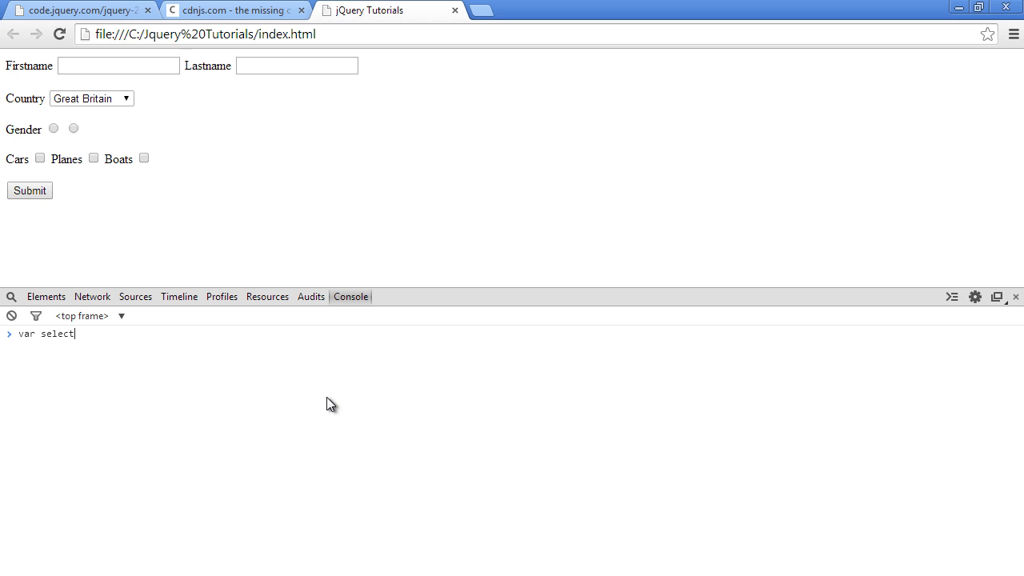
pyautogui.write('ed = $()')
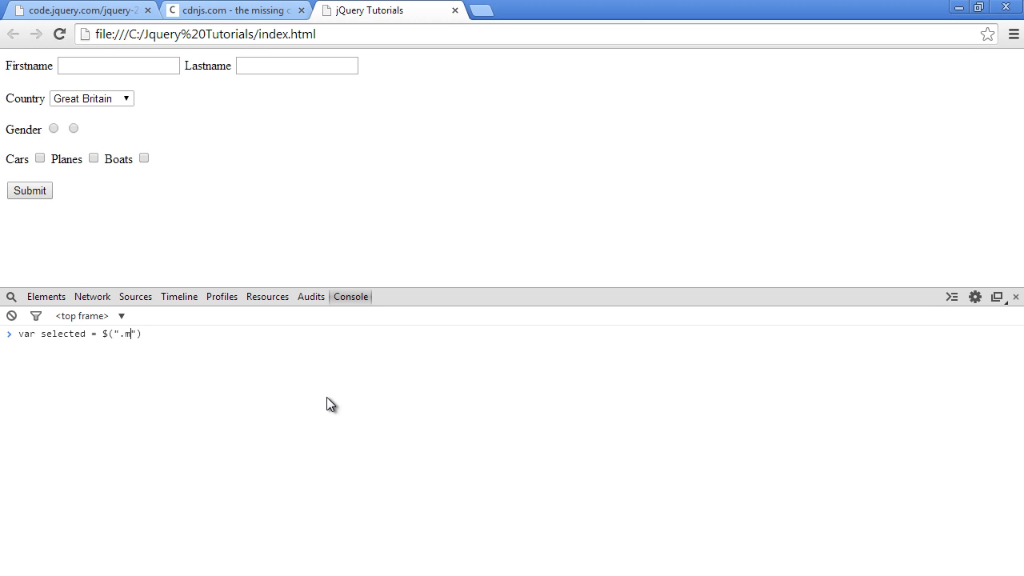
pyautogui.write('yForm')
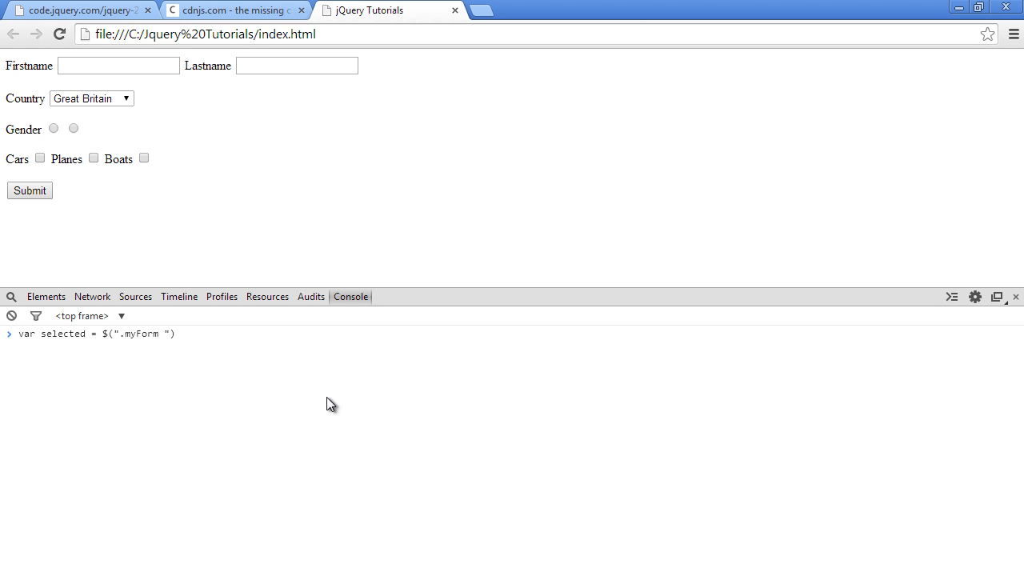
pyautogui.write('select option')
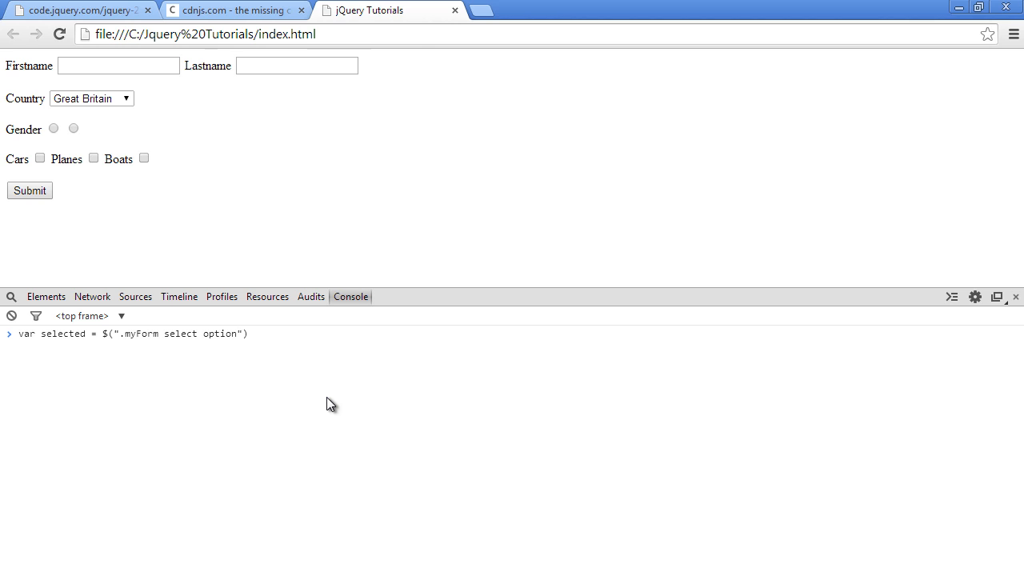
pyautogui.write(':')
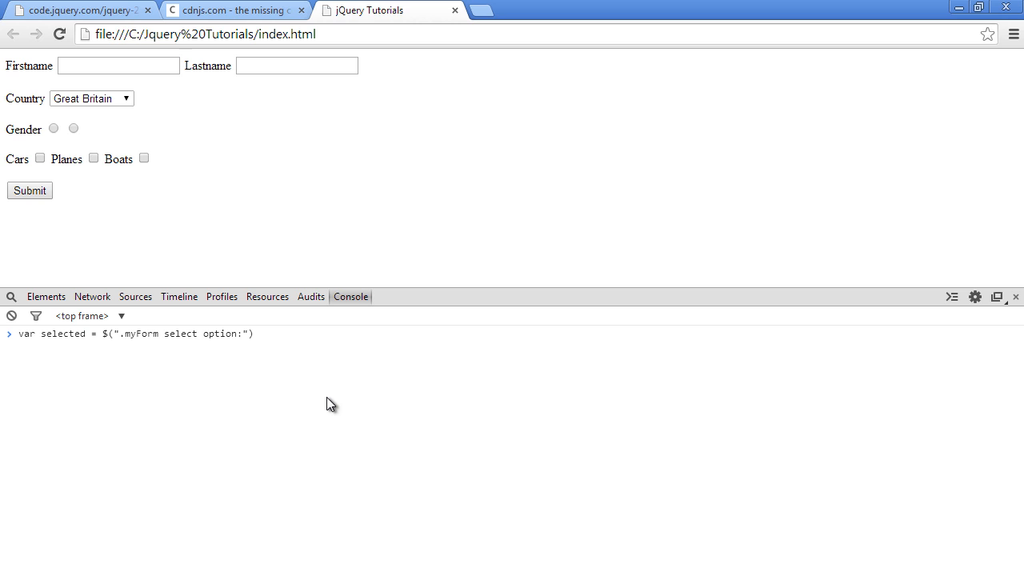
pyautogui.write('s')
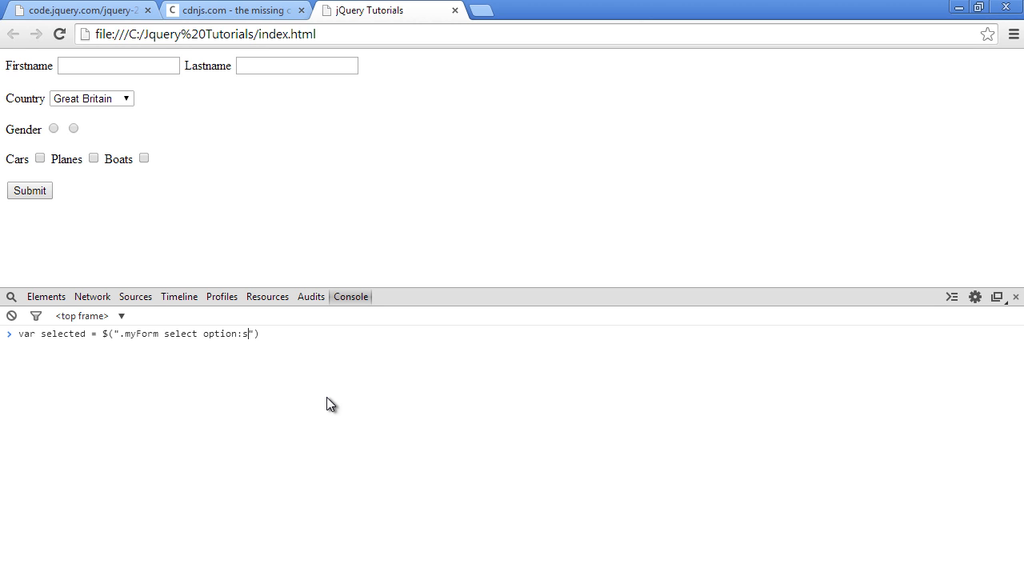
pyautogui.write('elected')
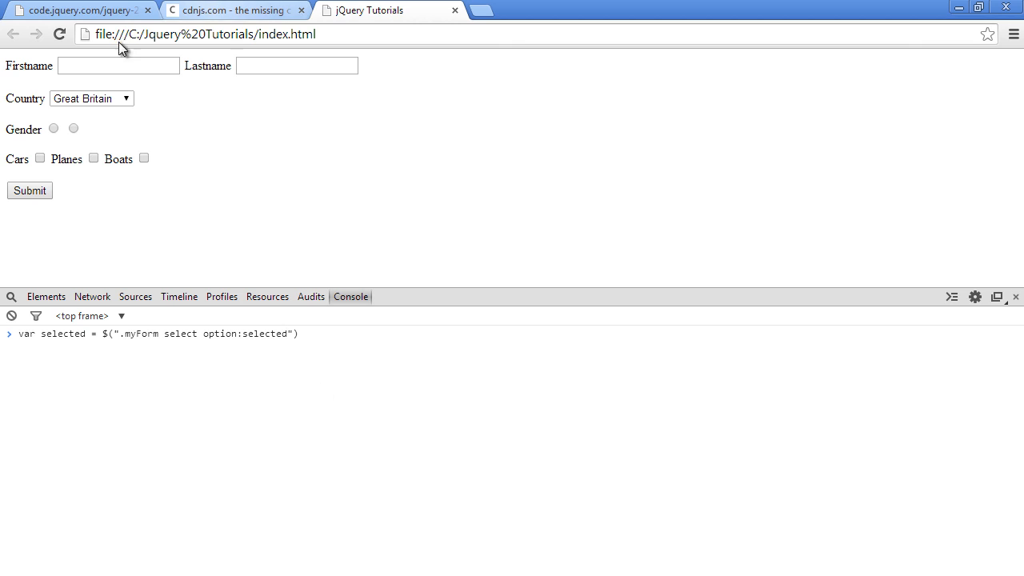
# Step: Choose United States as the country, run the stored statement, and begin typing selected
pyautogui.click(91, 98)
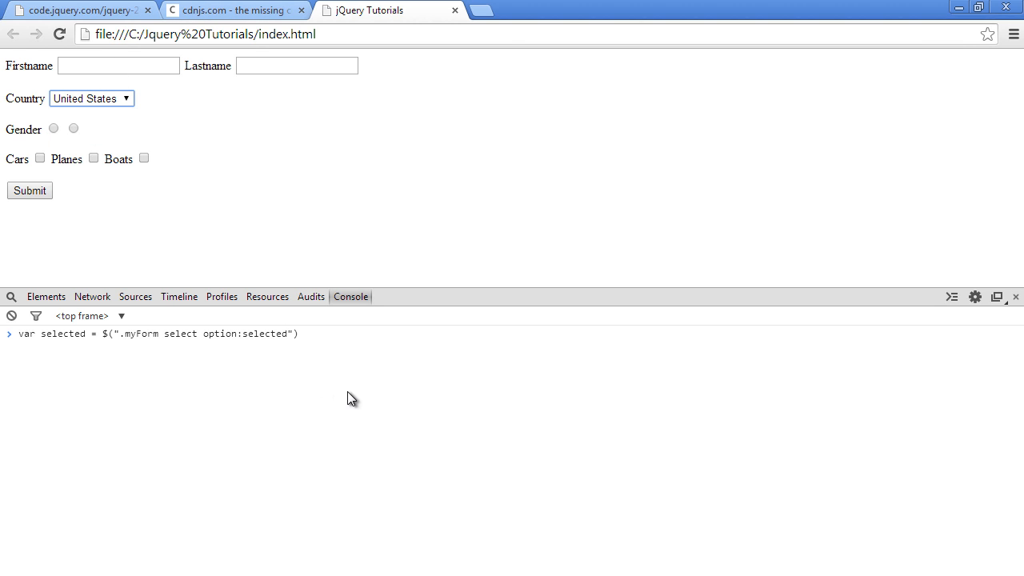
pyautogui.press('Return')
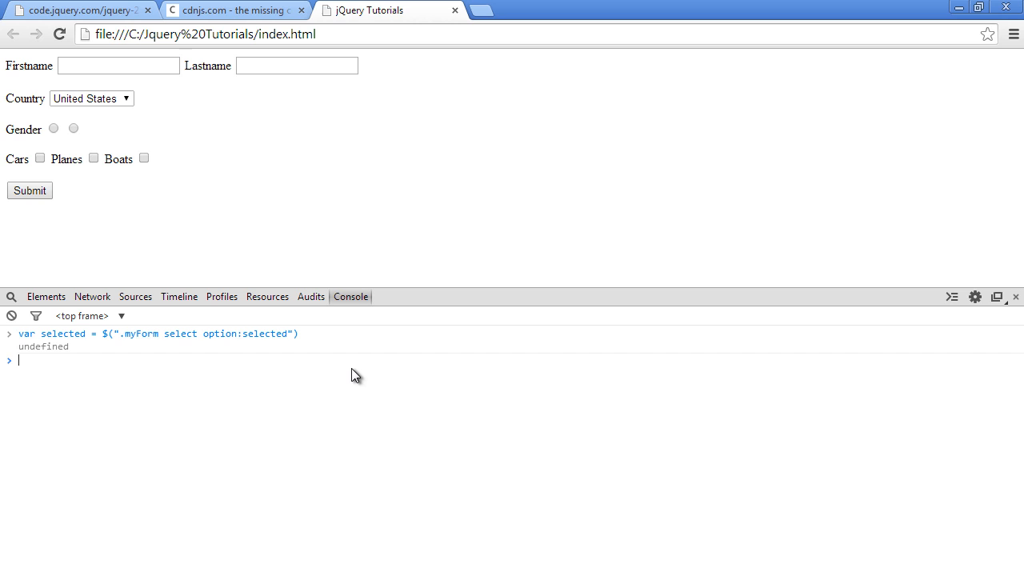
pyautogui.write('selected')
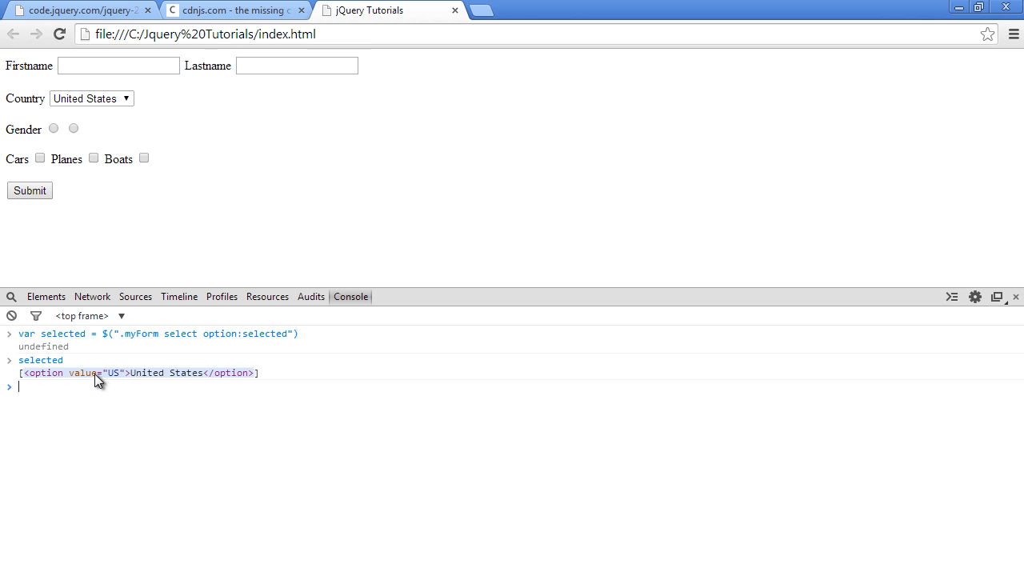
pyautogui.moveTo(148, 422)
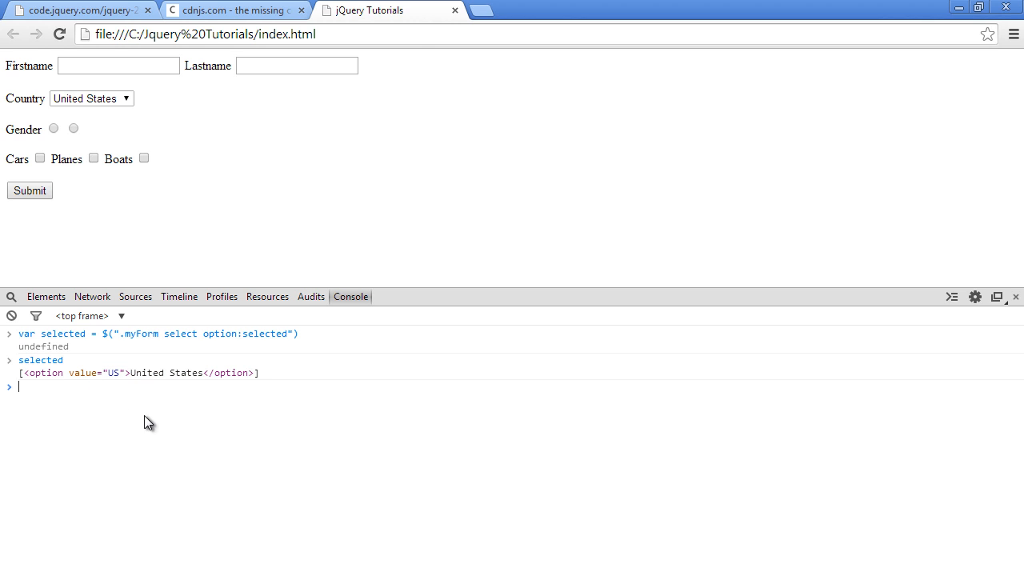
pyautogui.moveTo(482, 501)
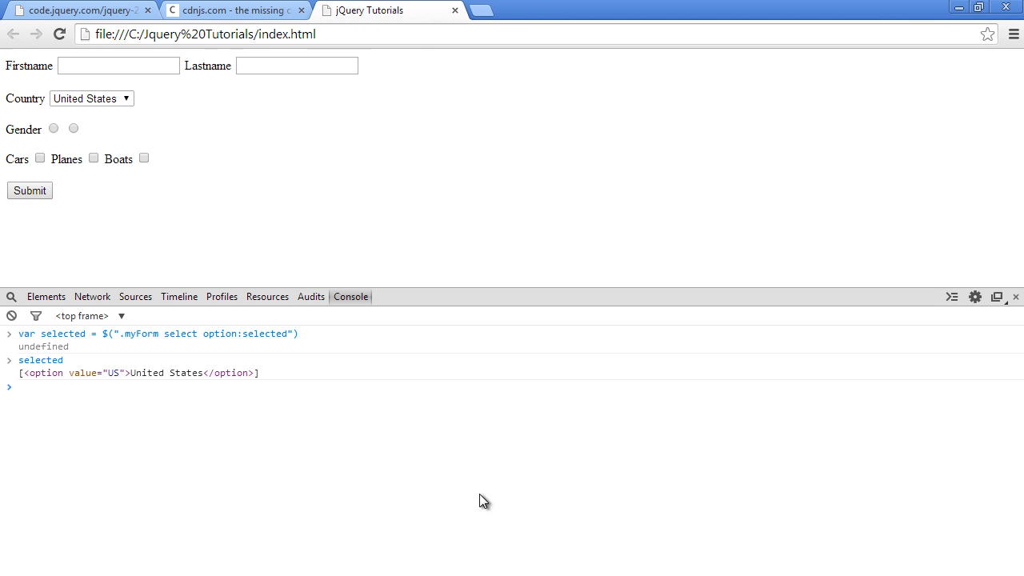
# Step: Run var text = selected.text() to get "United States", then reopen the Country dropdown
pyautogui.write('var')
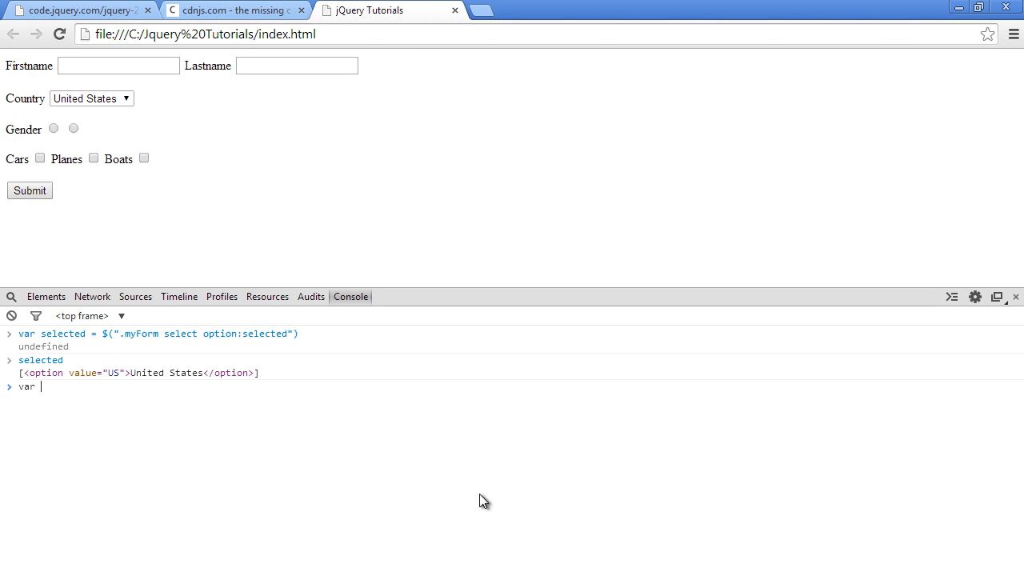
pyautogui.write('text =')
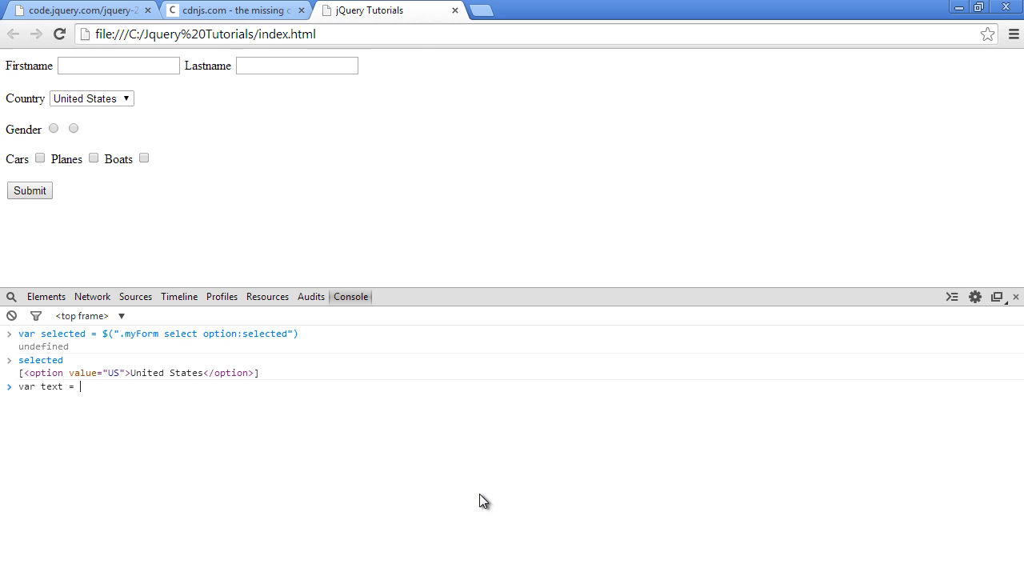
pyautogui.write('selected.')
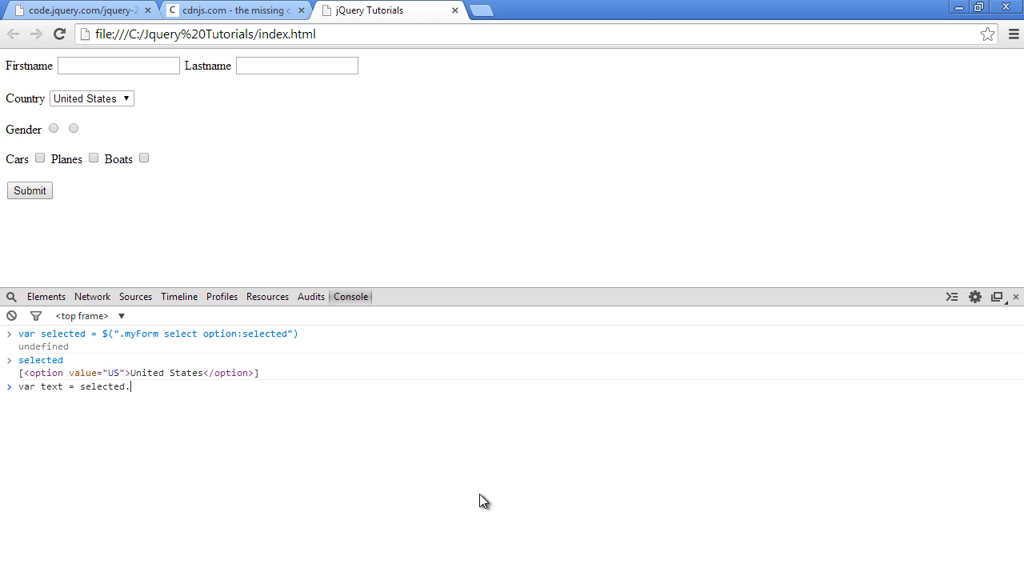
pyautogui.write('text()')
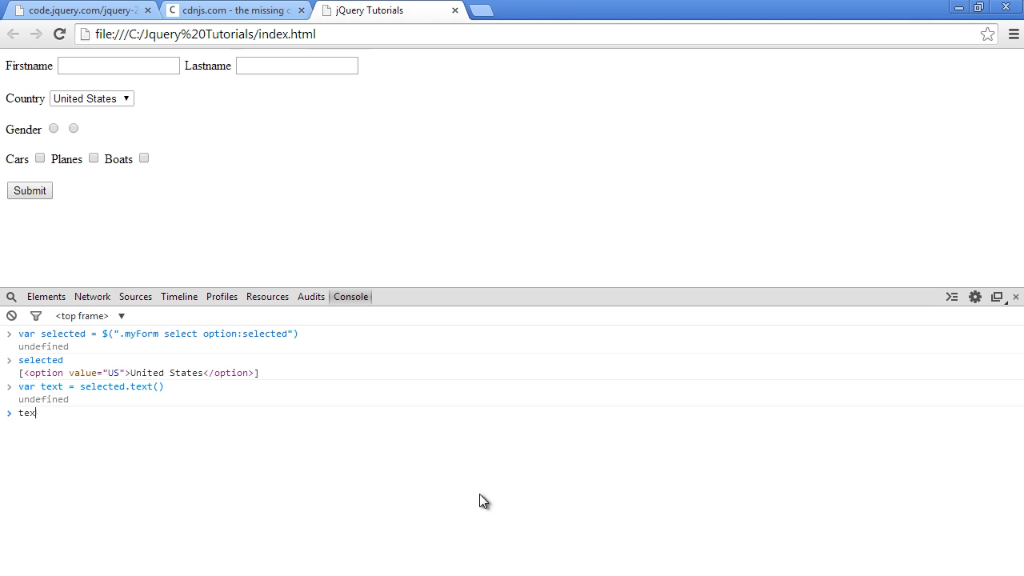
pyautogui.press('Return')
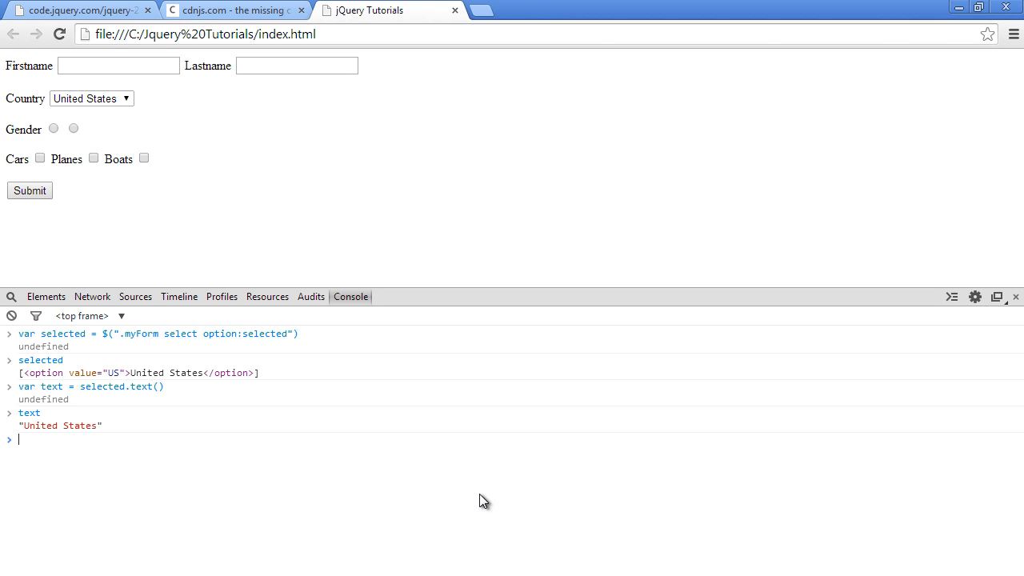
pyautogui.moveTo(361, 223)
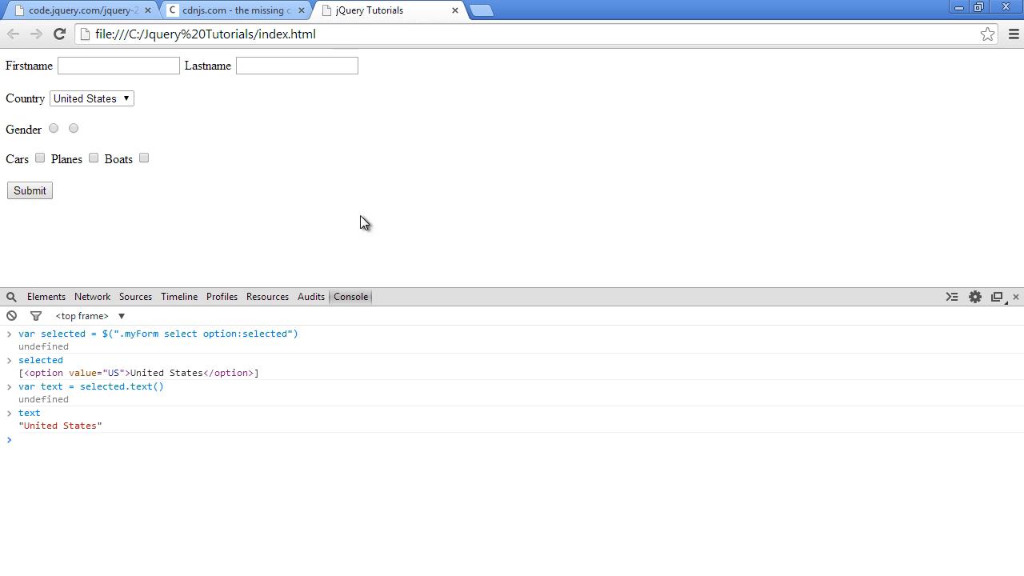
pyautogui.click(92, 98)
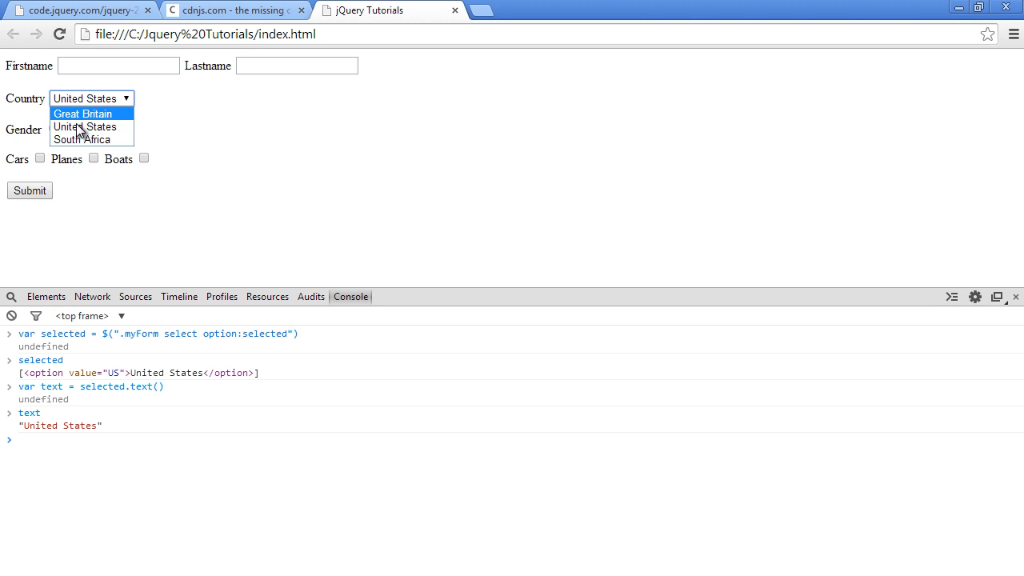